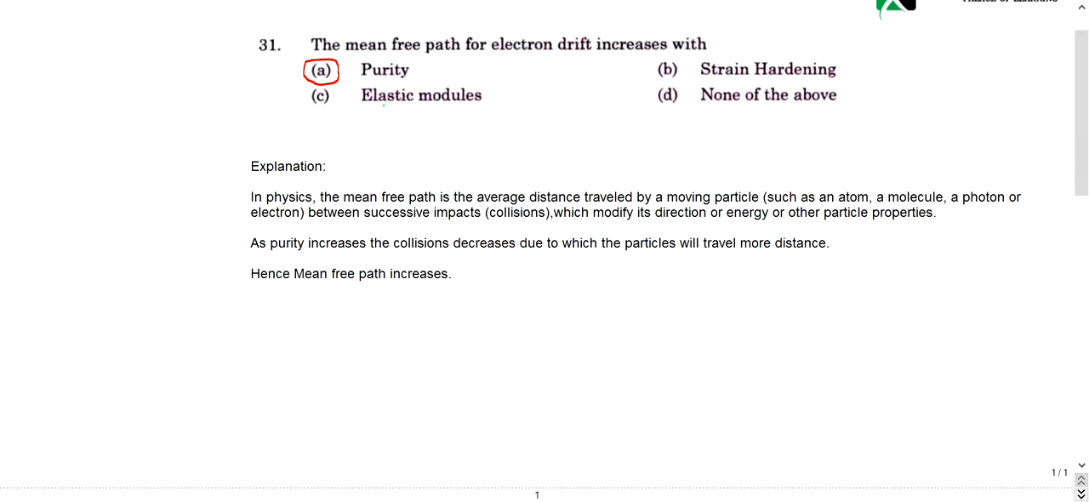
# Step: Scroll down past the explanation to the blank space where the green asterisk goes
pyautogui.scroll(3)
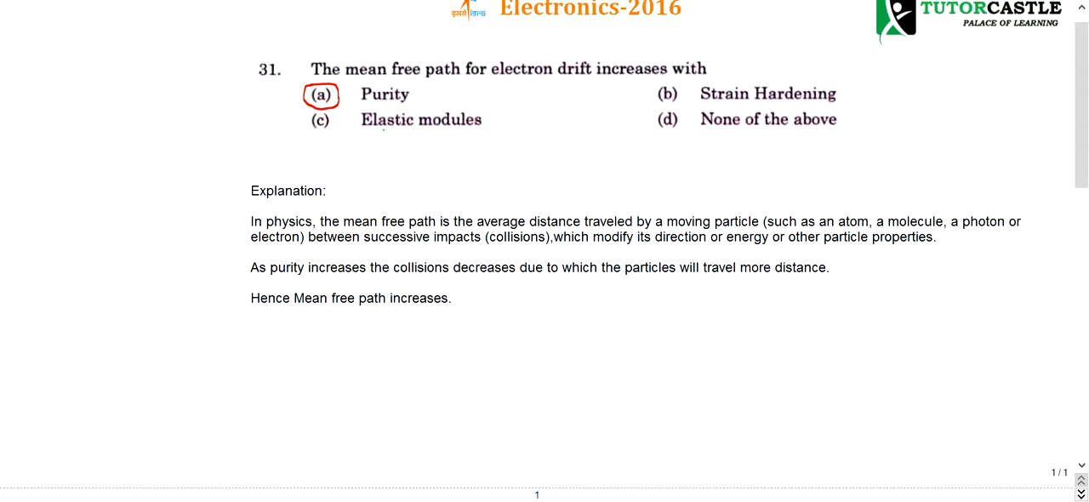
pyautogui.scroll(-3)
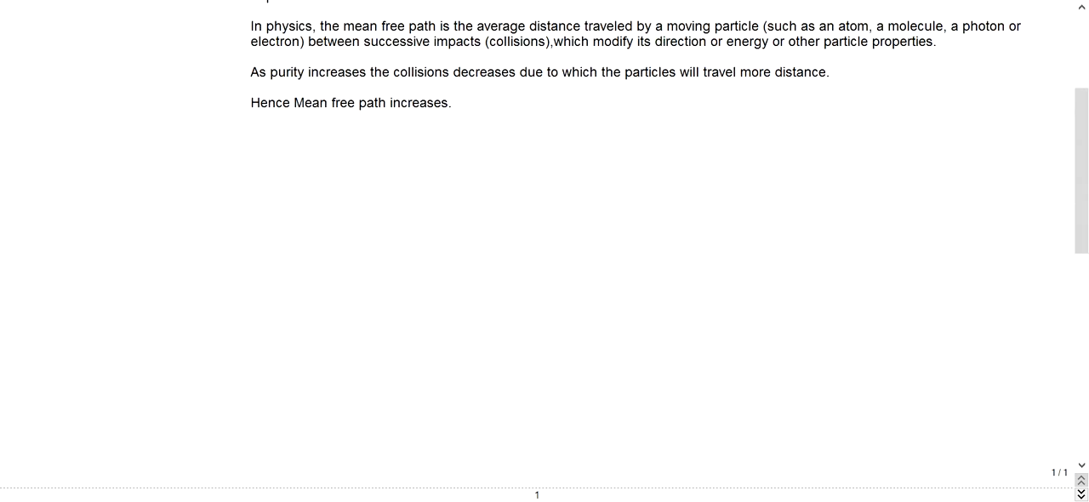
pyautogui.scroll(-3)
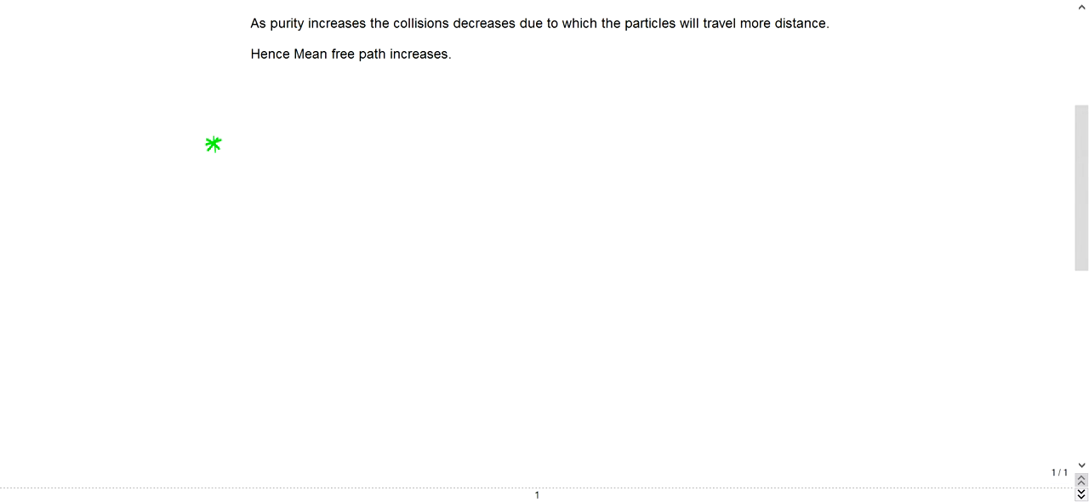
# Step: Circle 'mean free path' in question 31 in green, then return to the blank area below
pyautogui.scroll(3)
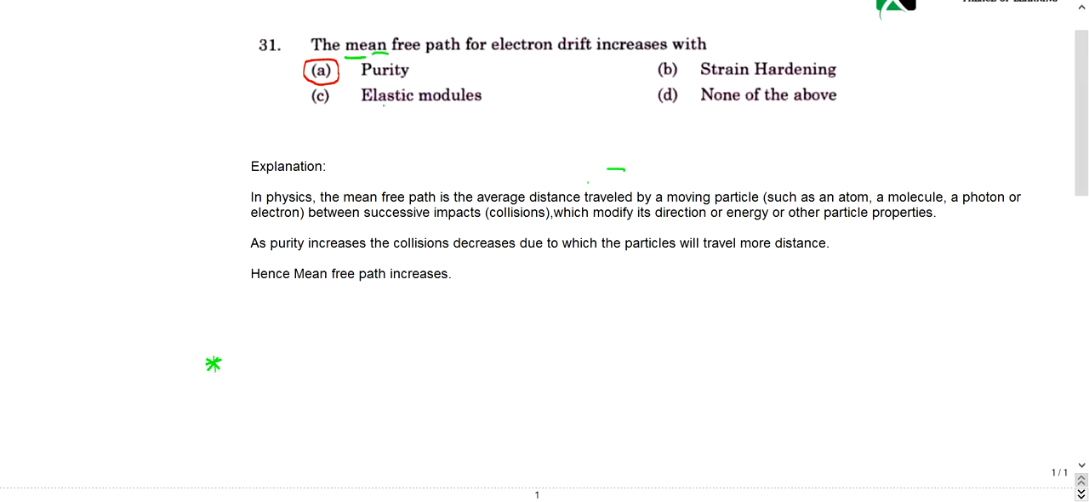
pyautogui.moveTo(361, 54); pyautogui.dragTo(463, 42)
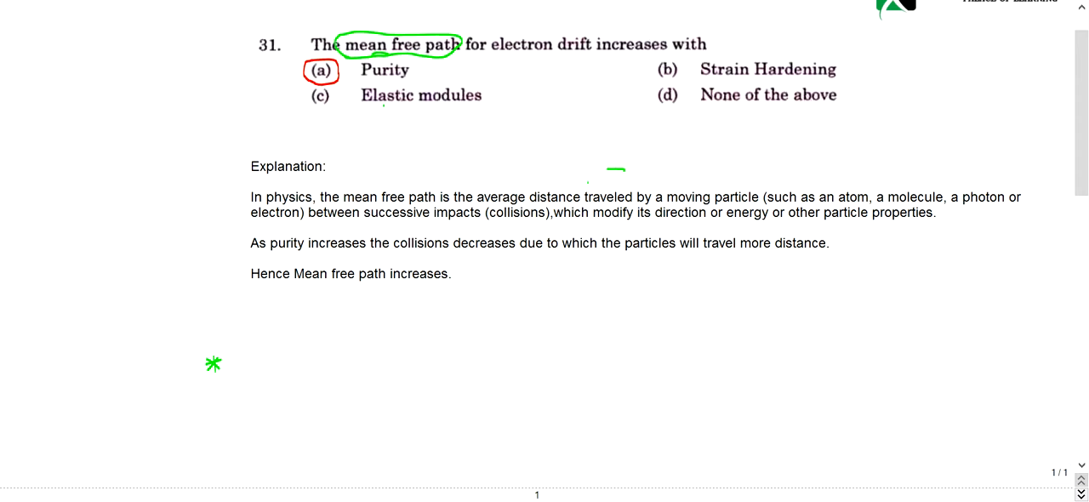
pyautogui.scroll(-3)
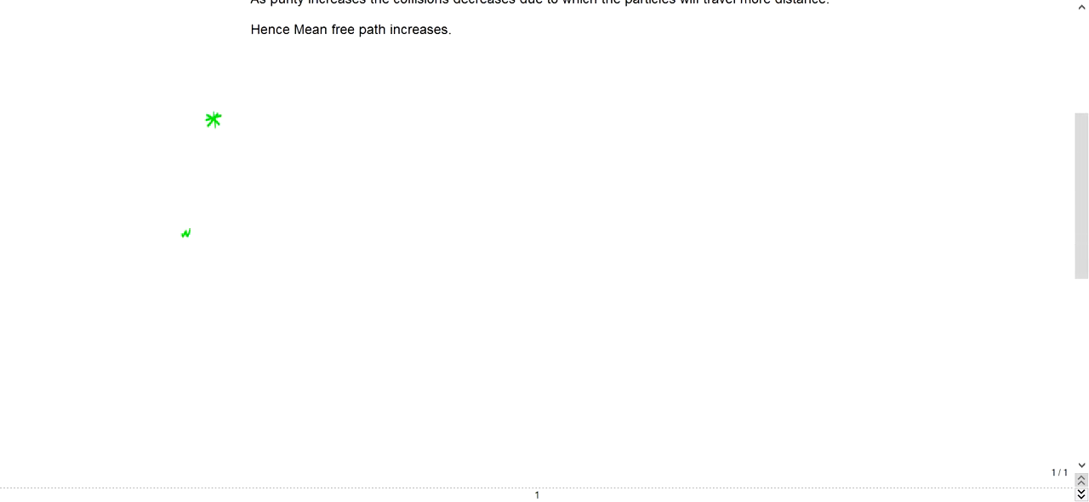
# Step: Handwrite 'Mean free path' beside the asterisk and draw a box for the material
pyautogui.moveTo(252, 123); pyautogui.dragTo(293, 119)
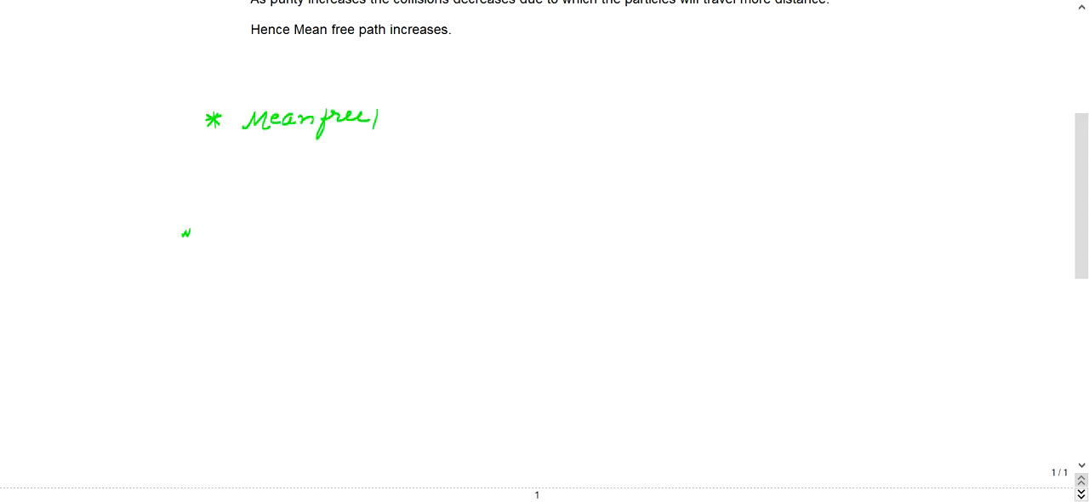
pyautogui.moveTo(383, 119); pyautogui.dragTo(439, 122)
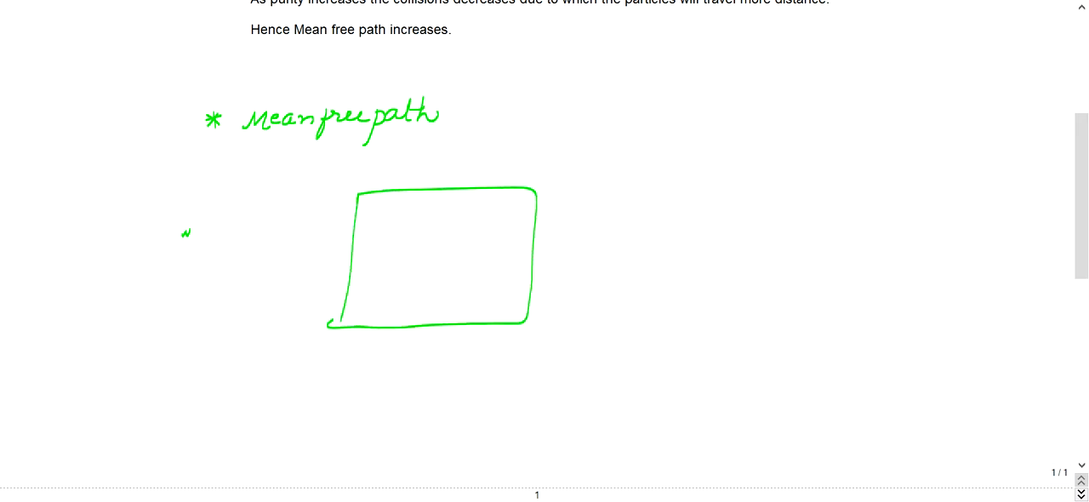
# Step: Fill the box with atom circles along its edges and interior, shading a few blue
pyautogui.moveTo(366, 208); pyautogui.dragTo(439, 205)
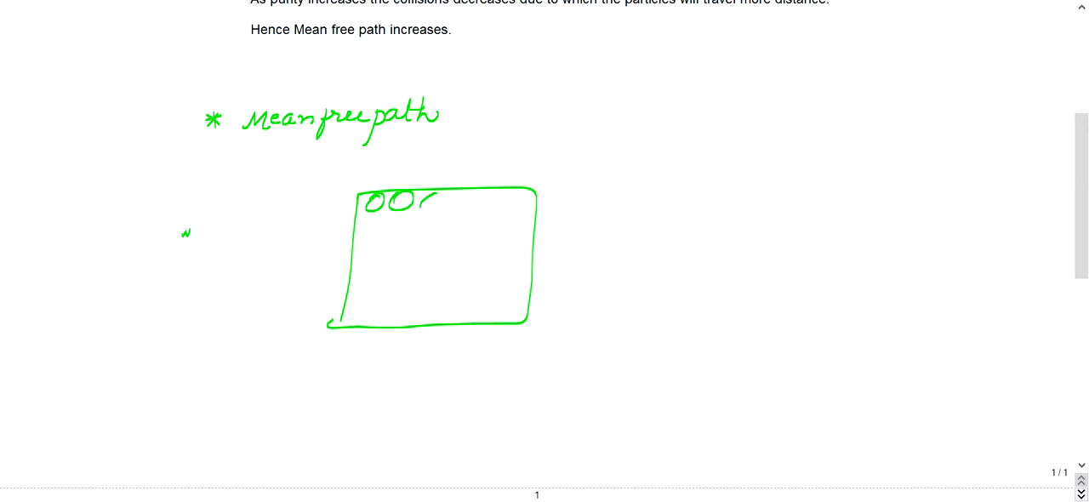
pyautogui.moveTo(434, 204); pyautogui.dragTo(502, 238)
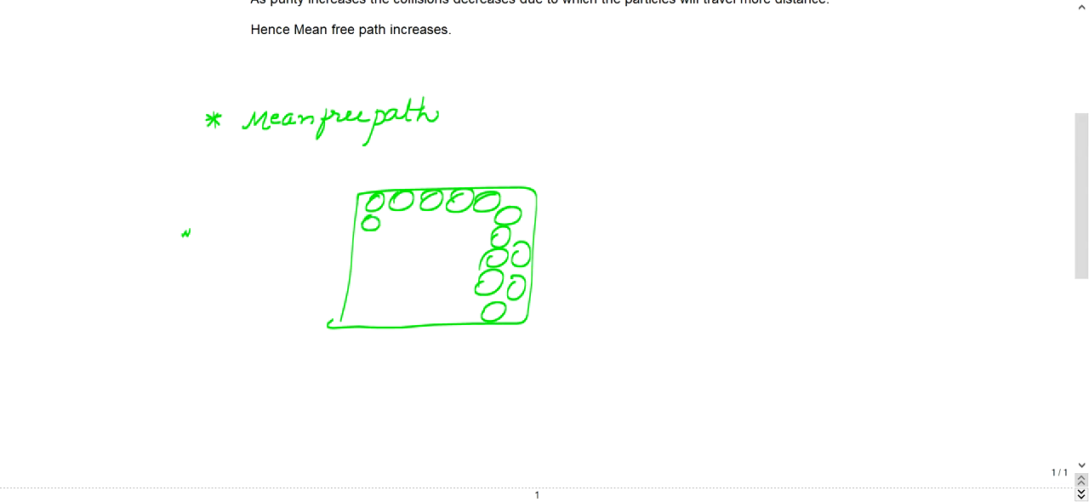
pyautogui.moveTo(374, 230); pyautogui.dragTo(457, 230)
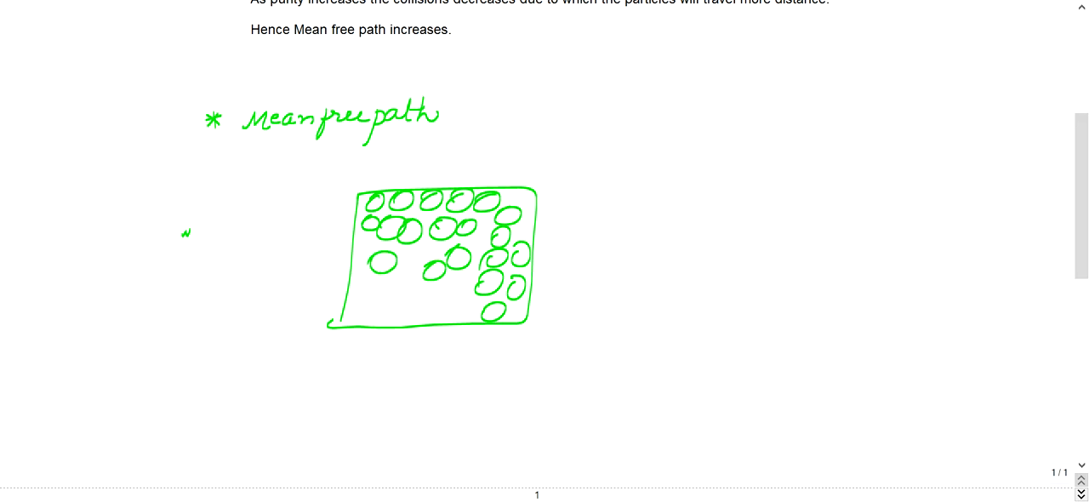
pyautogui.moveTo(340, 298); pyautogui.dragTo(442, 298)
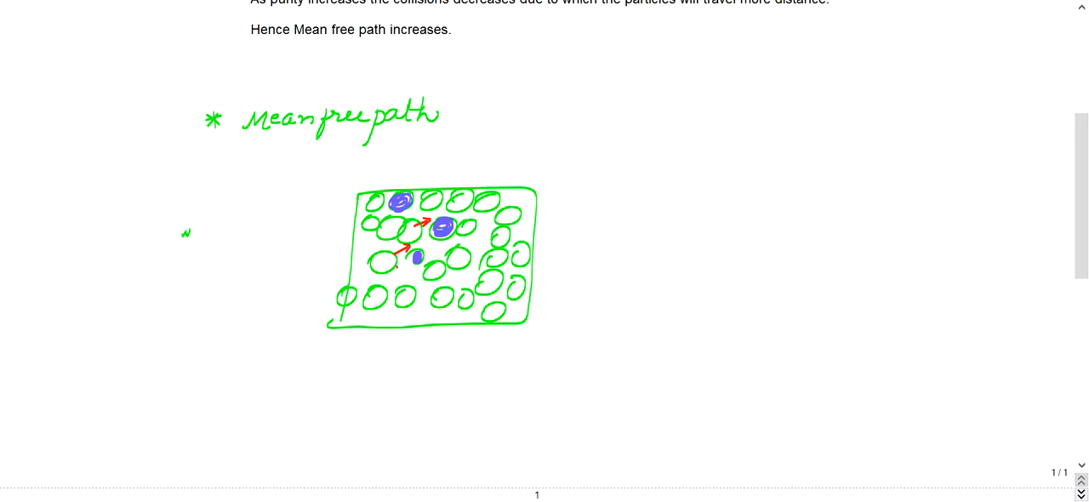
# Step: Add red collision arrows between the atoms and draw an atom to the right of the box
pyautogui.moveTo(394, 272); pyautogui.dragTo(409, 259)
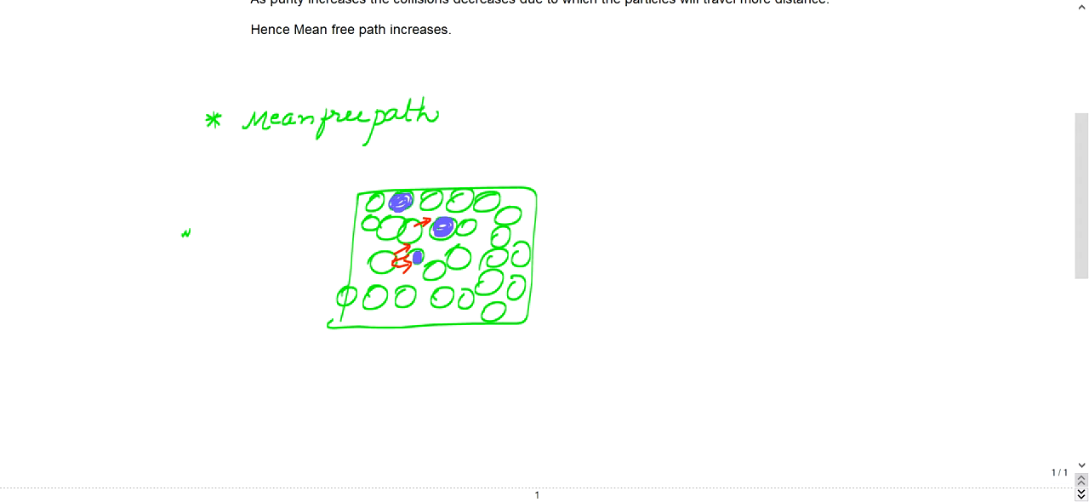
pyautogui.moveTo(616, 196); pyautogui.dragTo(643, 186)
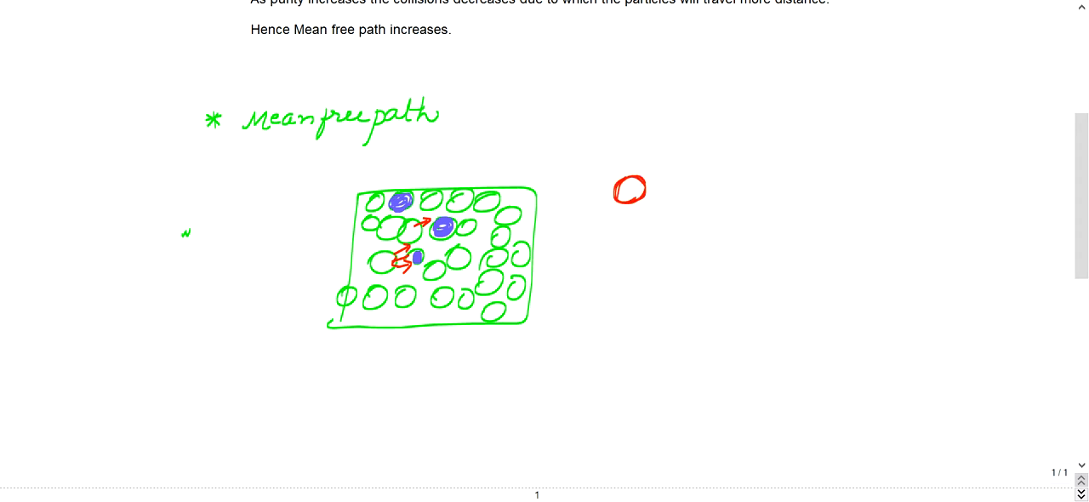
# Step: Draw a second atom with an arc arrow between the two, labelled 'distance'
pyautogui.moveTo(834, 179); pyautogui.dragTo(865, 201)
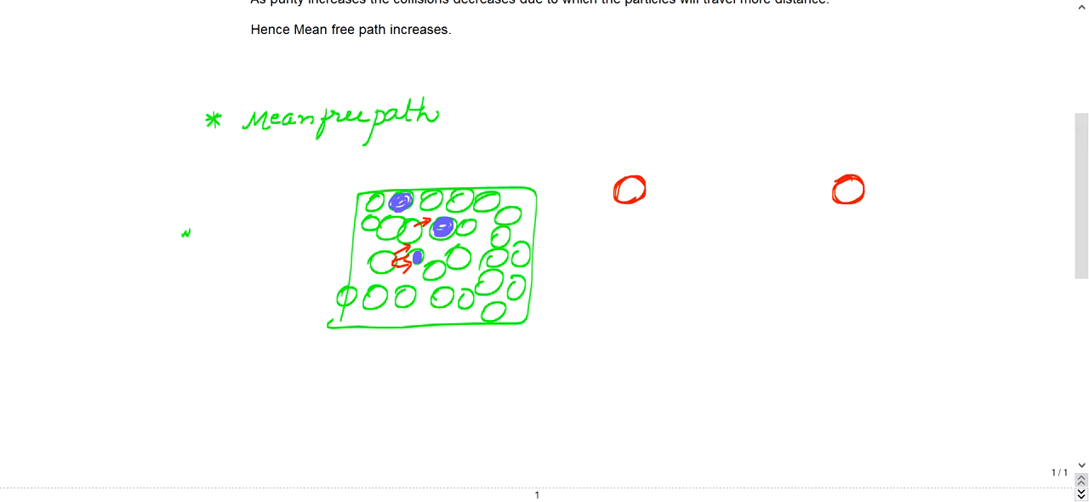
pyautogui.moveTo(643, 173); pyautogui.dragTo(809, 166)
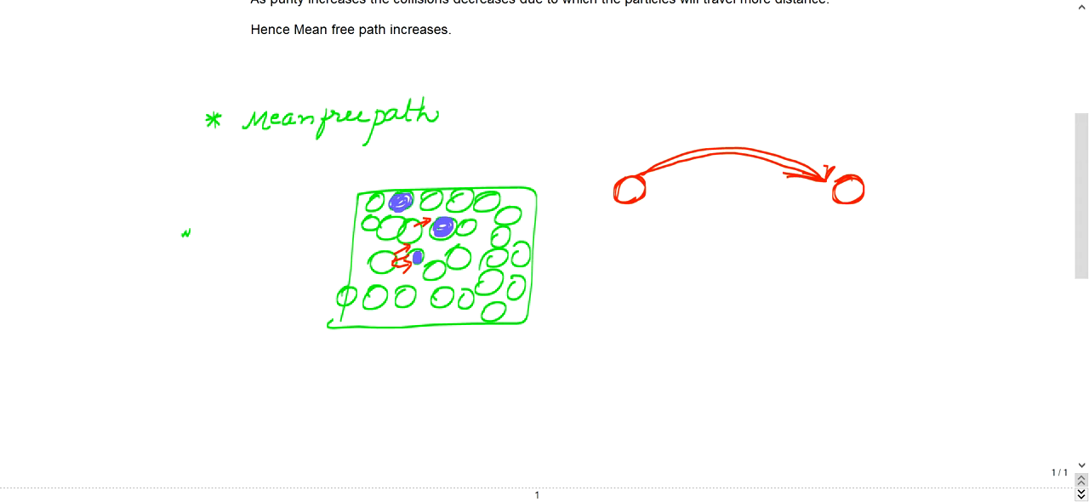
pyautogui.moveTo(684, 132); pyautogui.dragTo(678, 126)
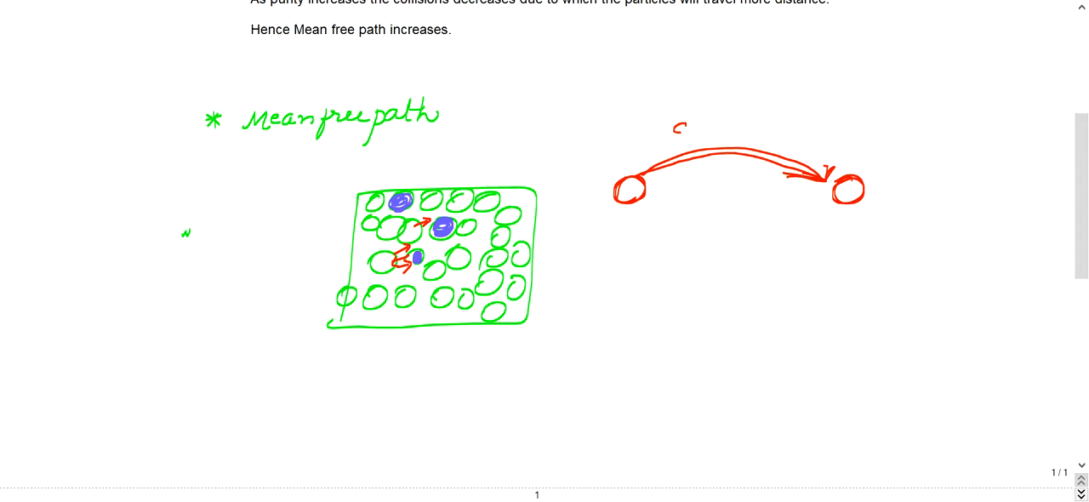
pyautogui.write('disto')
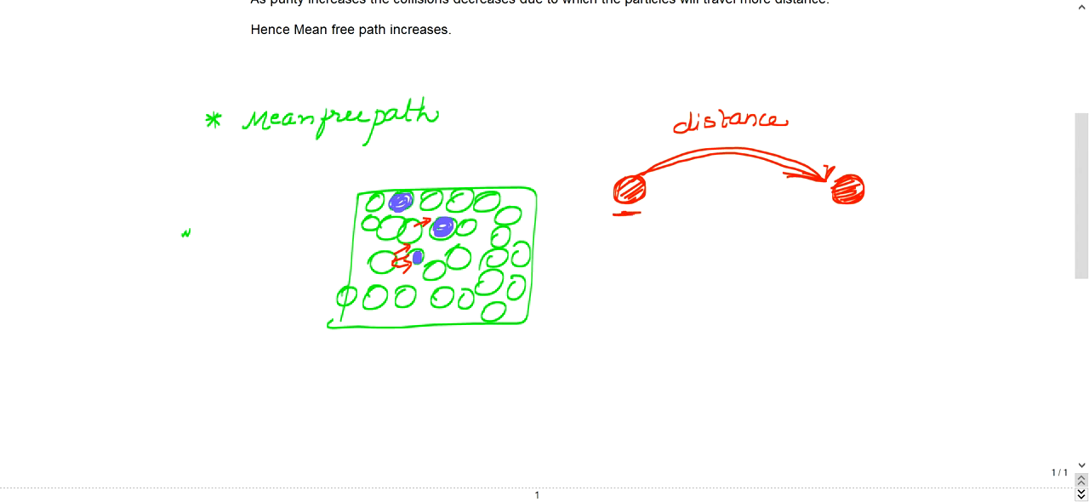
# Step: Add an arrow from 'distance' leading to the words 'mean free path'
pyautogui.moveTo(786, 123); pyautogui.dragTo(860, 92)
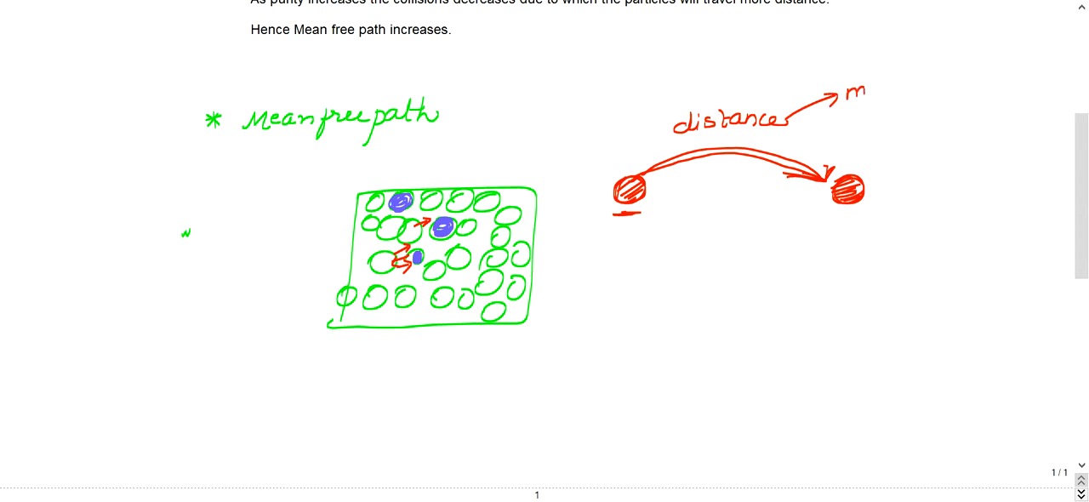
pyautogui.moveTo(851, 93); pyautogui.dragTo(936, 85)
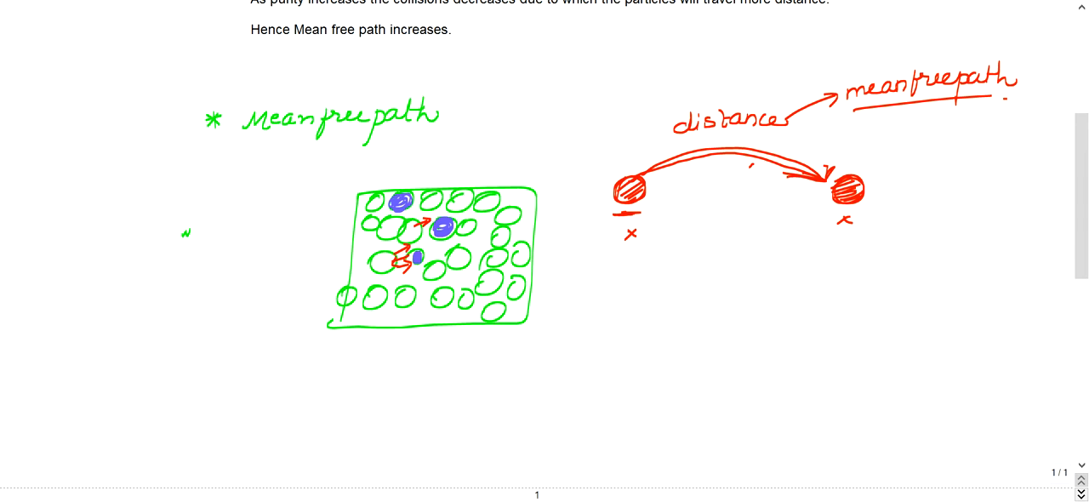
# Step: Scroll up to bring question 31 back into view above the diagrams
pyautogui.scroll(3)
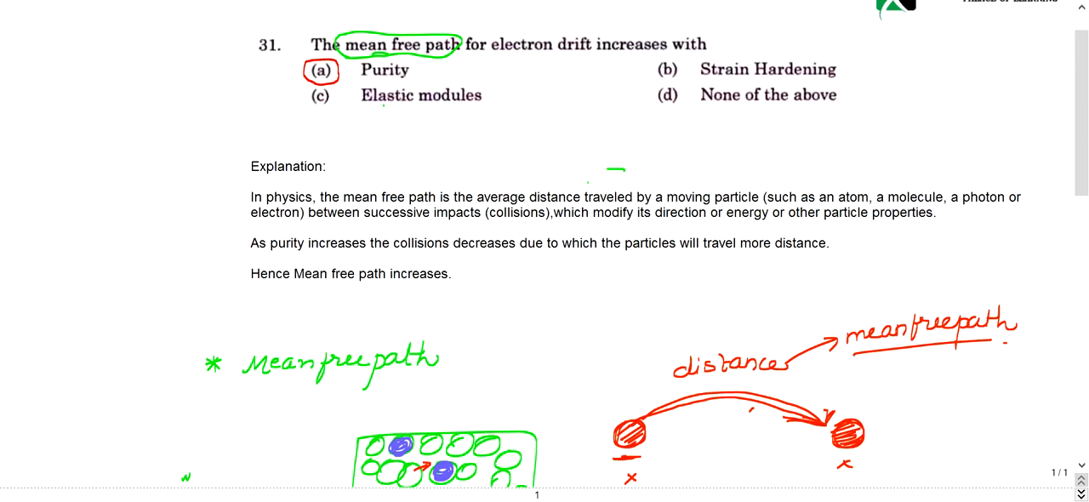
pyautogui.scroll(3)
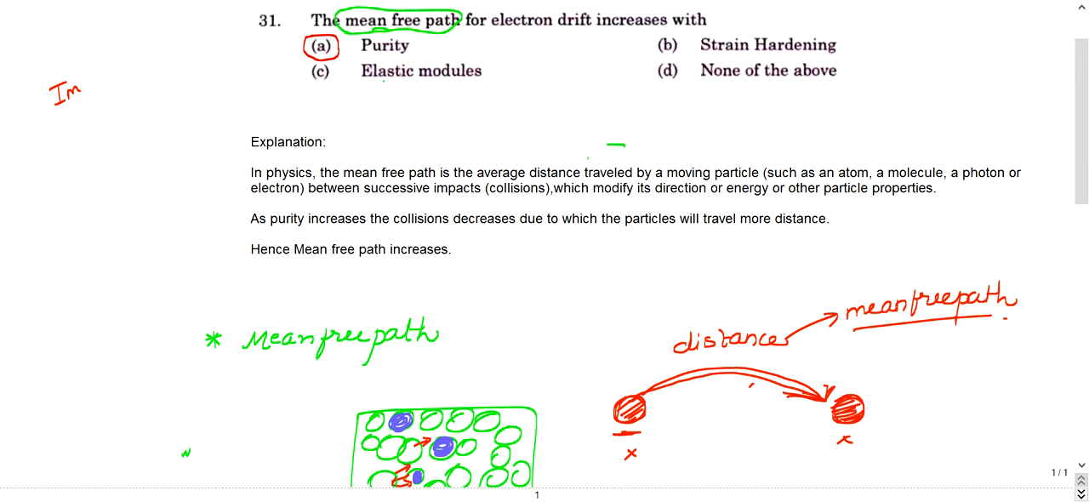
# Step: Write in red 'Impurity↑ ⇒ collisions↑ ⇒ mean path↓' and 'Purity↑ ⇒ collisions↓ ⇒ mean free path↑' in the margin
pyautogui.write('purity↑⇒collisions↑')
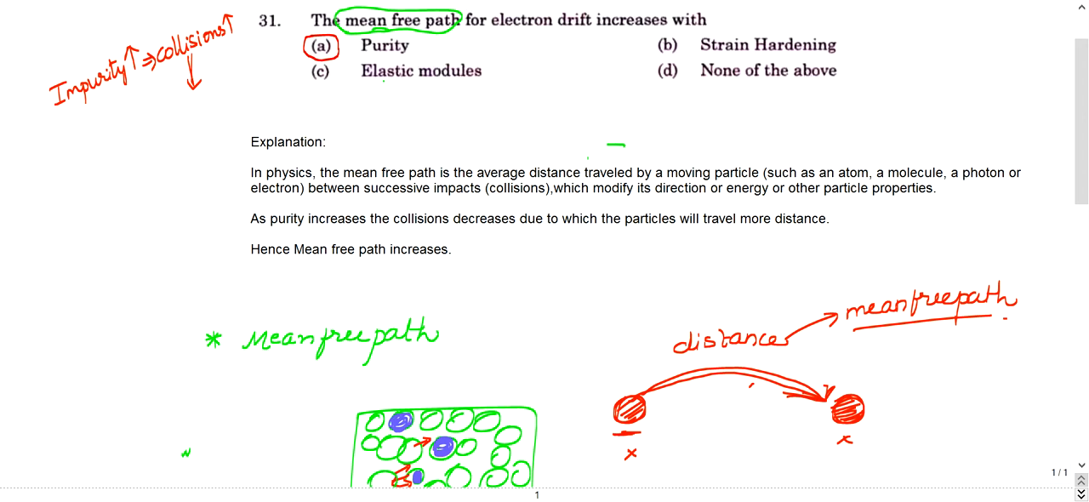
pyautogui.write('me')
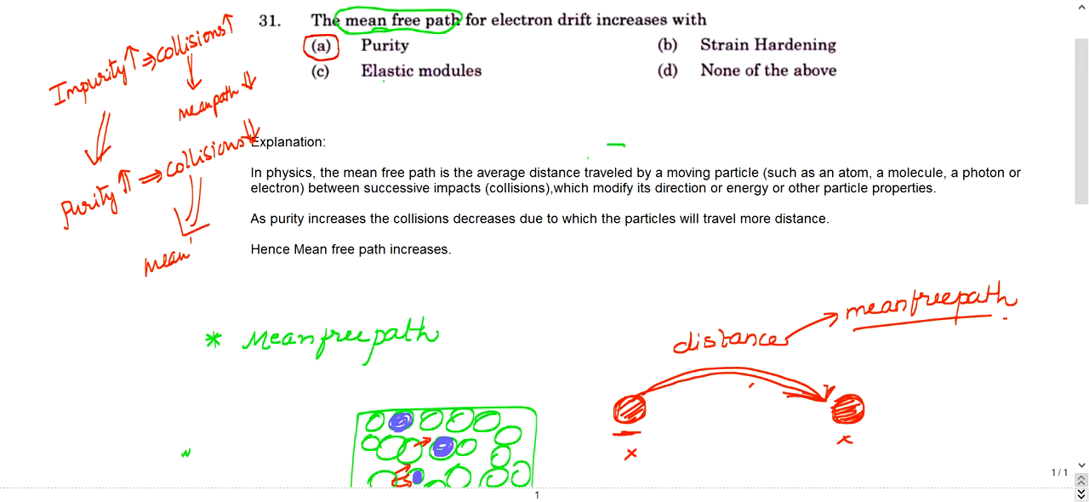
pyautogui.moveTo(153, 255); pyautogui.dragTo(255, 238)
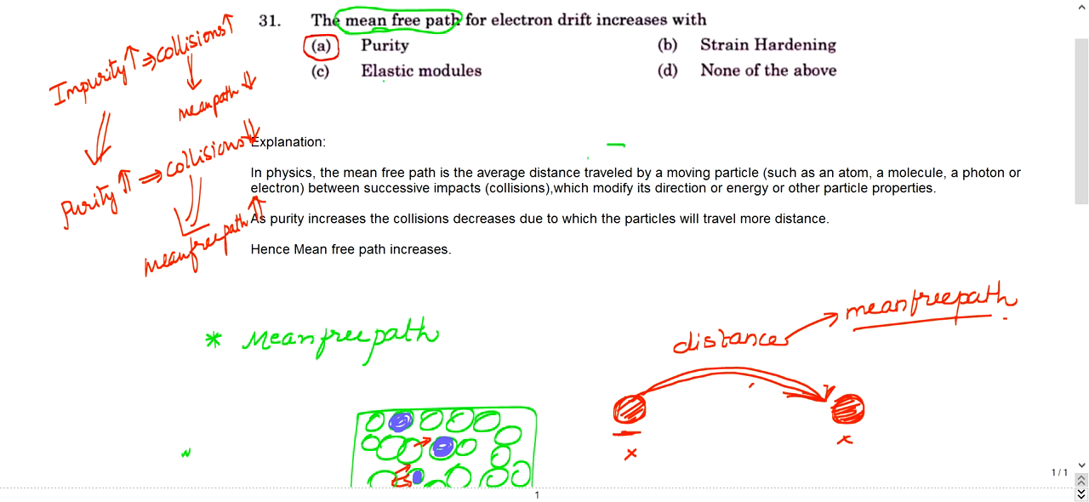
pyautogui.scroll(3)
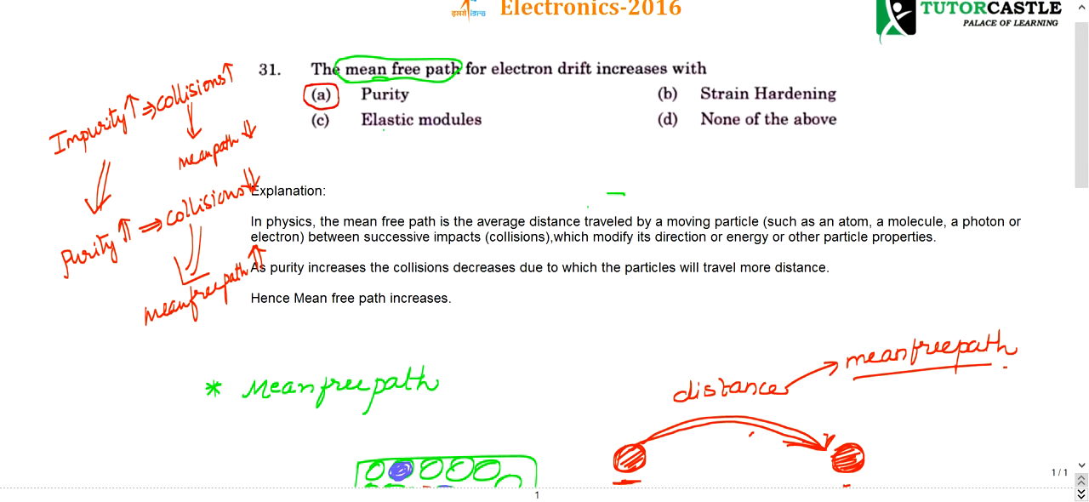